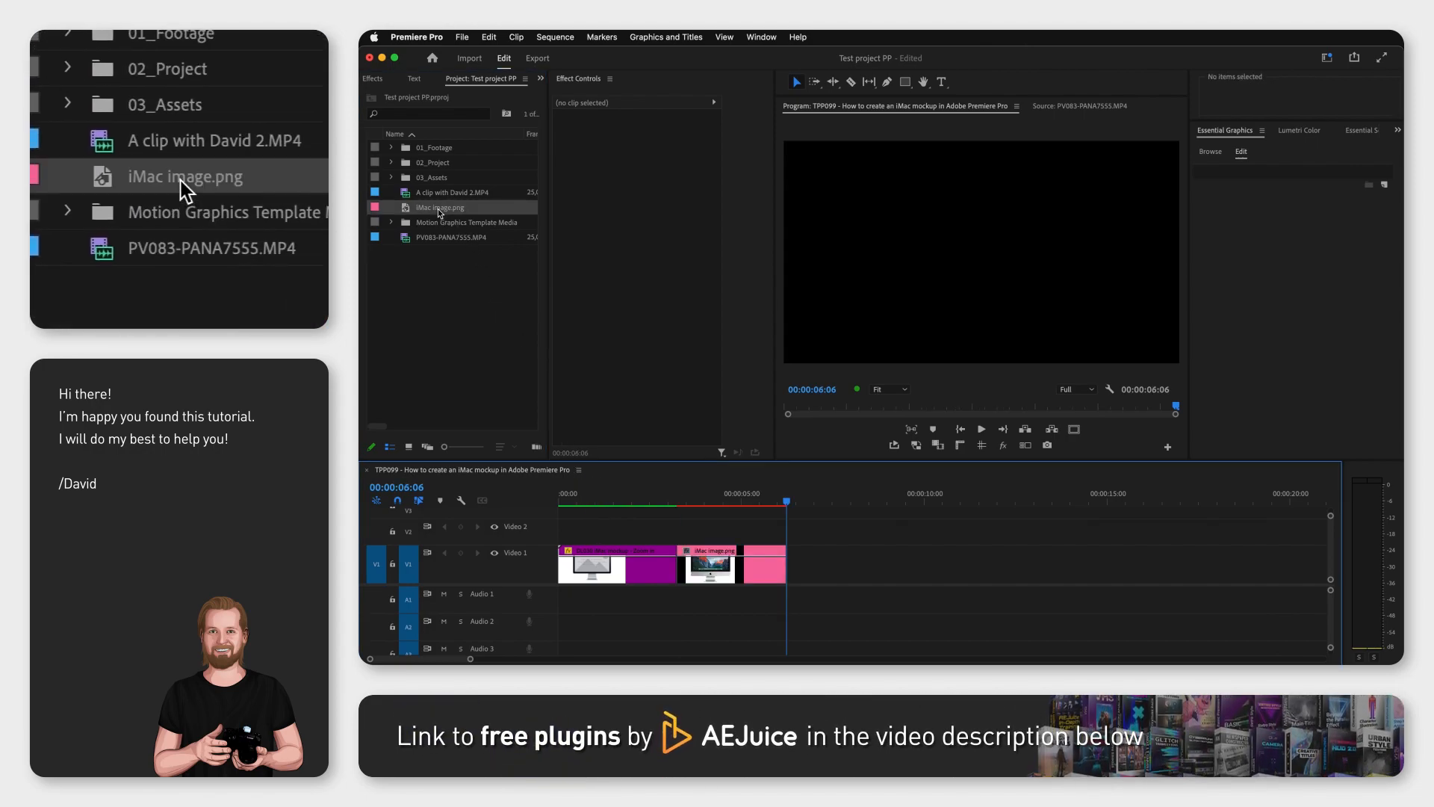
Search 'crop' to reveal the Crop effect under Video Effects > Transform.
click(372, 78)
text(crop)
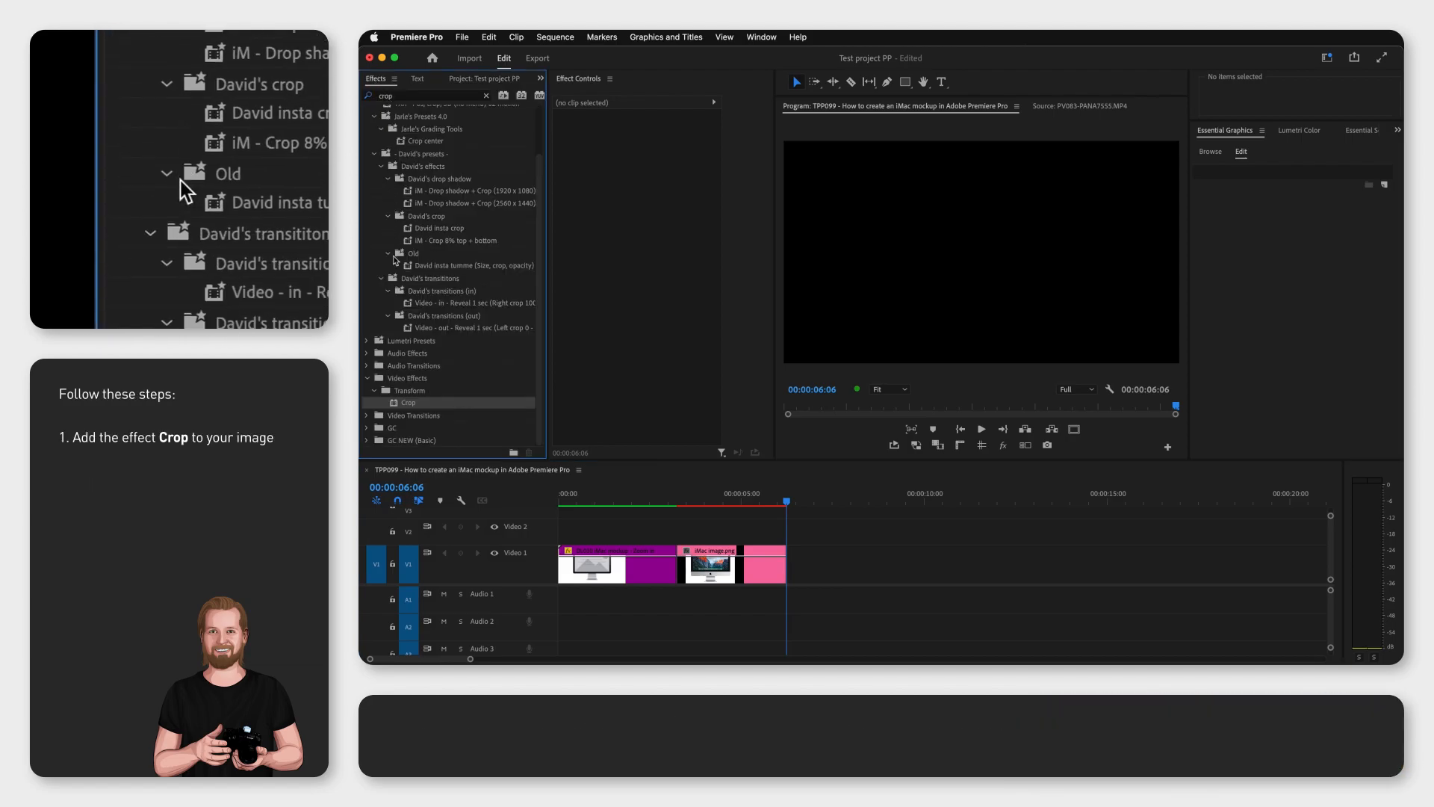
Apply Crop to iMac image.png, mask the screen with feather 0 and Left 100.
click(708, 567)
text(100)
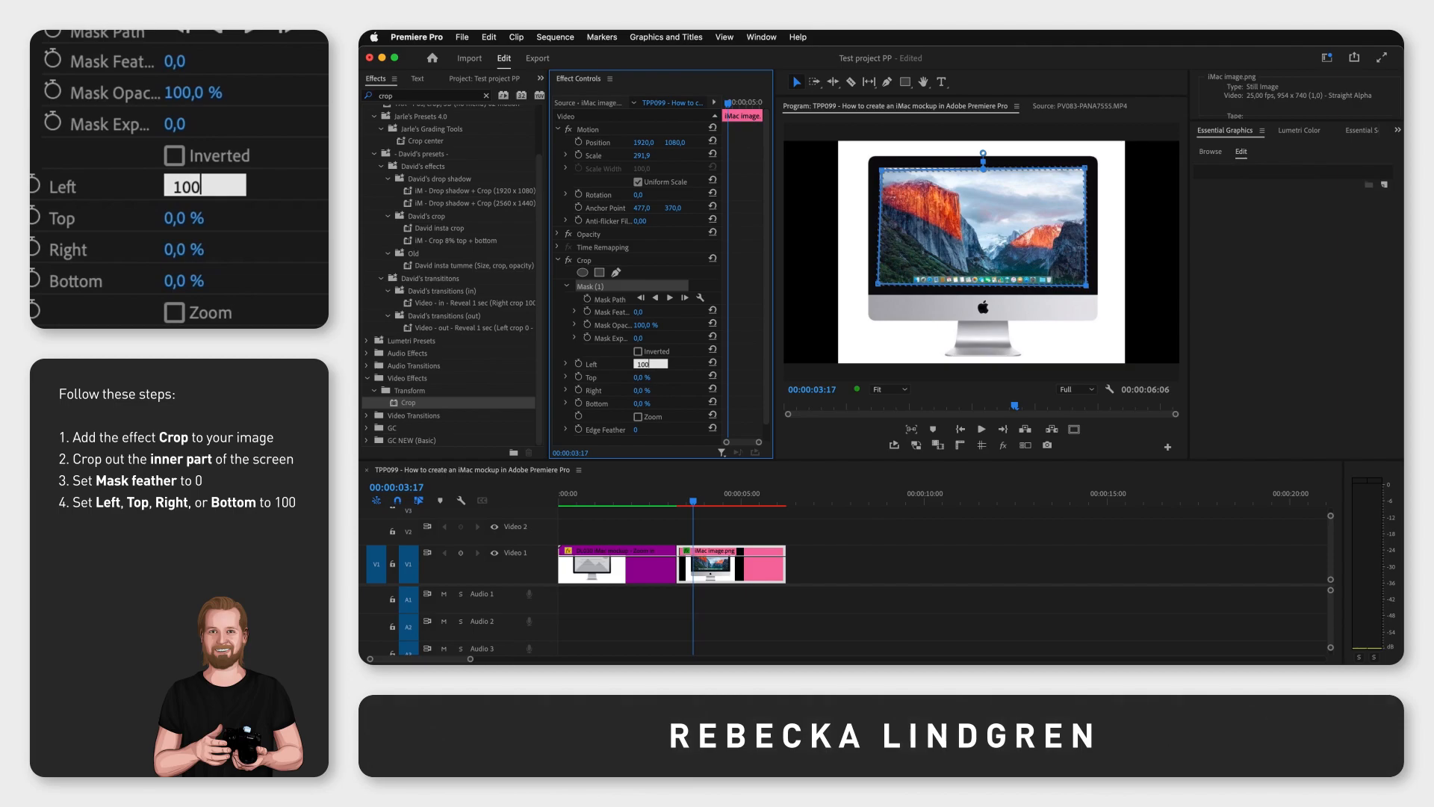
key(Return)
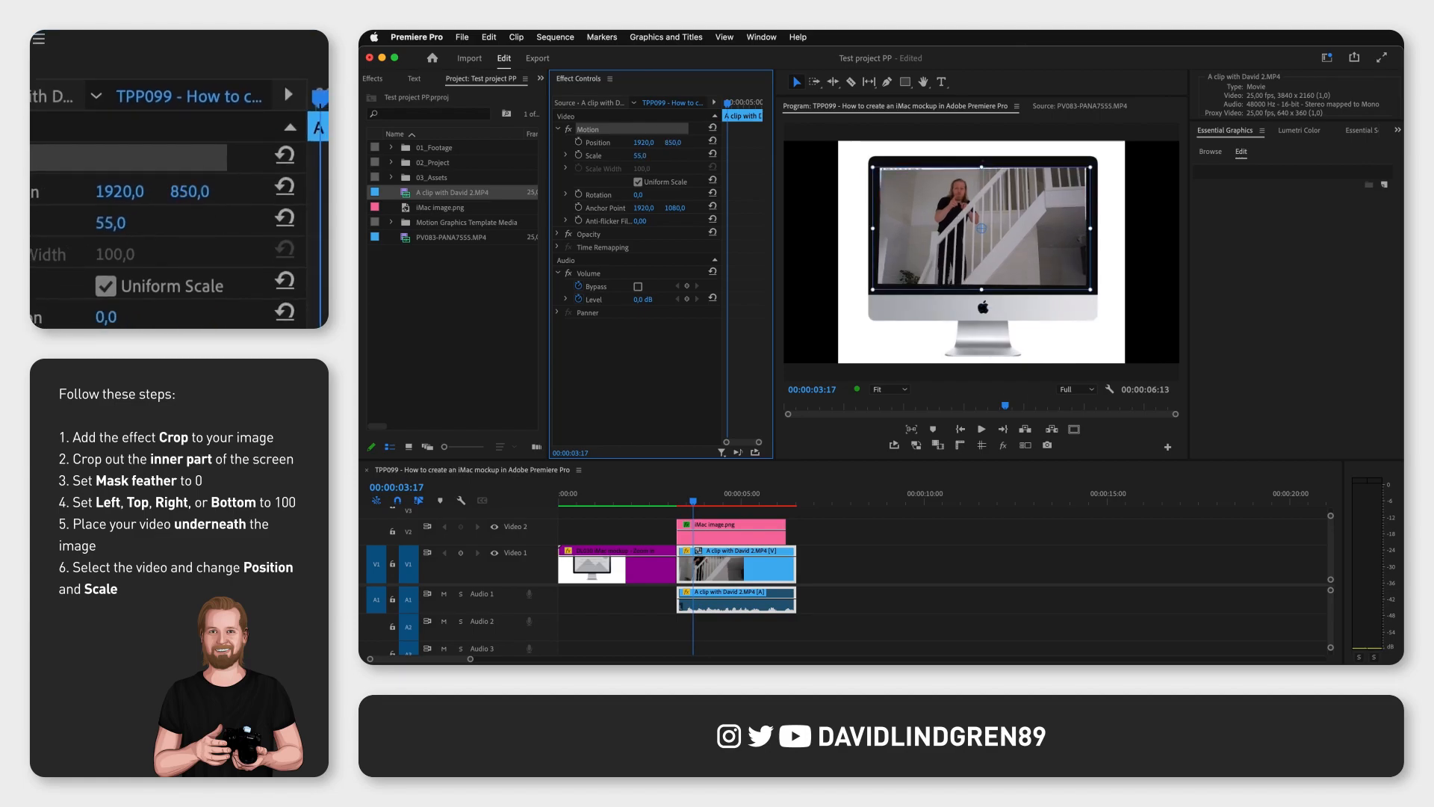
Select the DL030 iMac mockup template clip and scrub into it to preview.
click(617, 564)
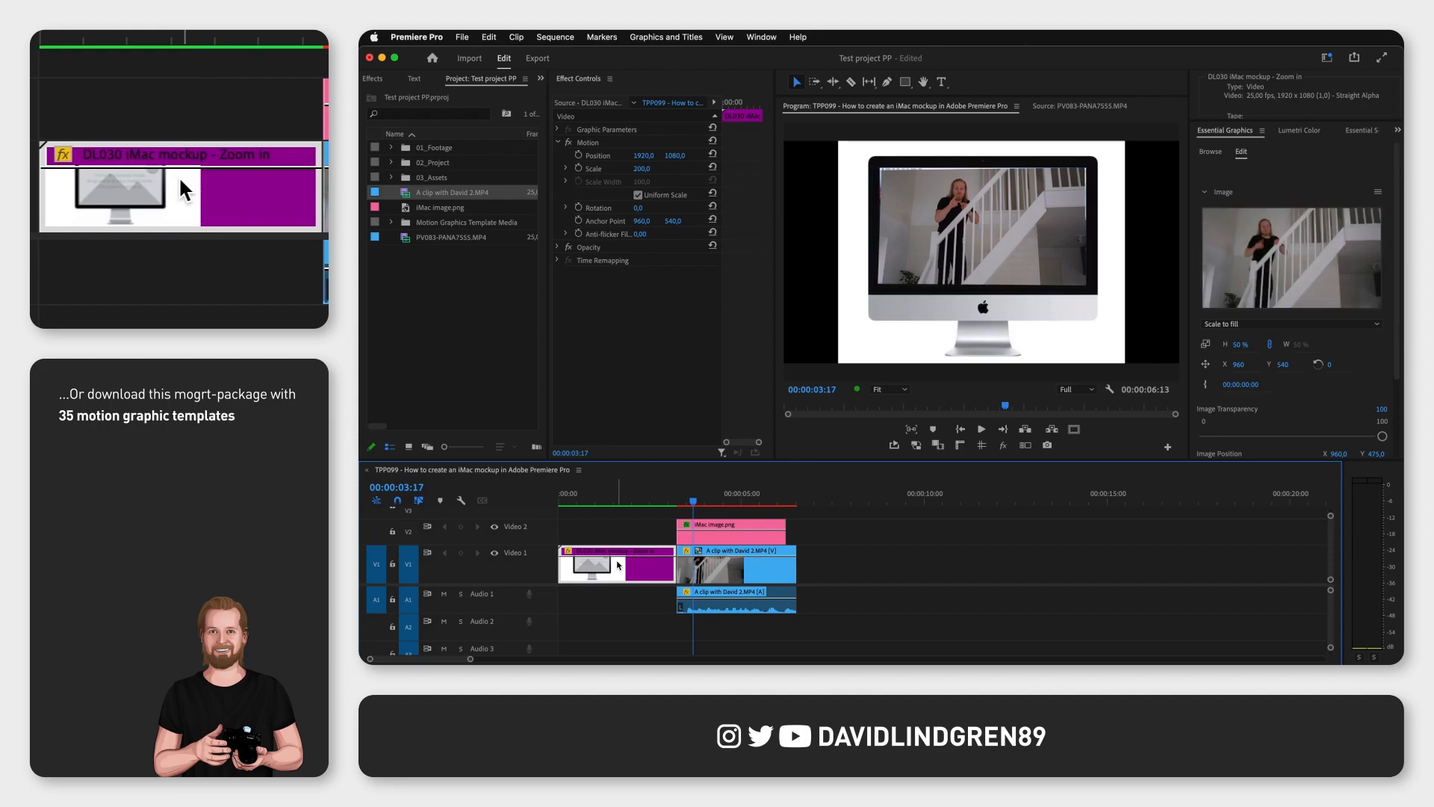
click(611, 495)
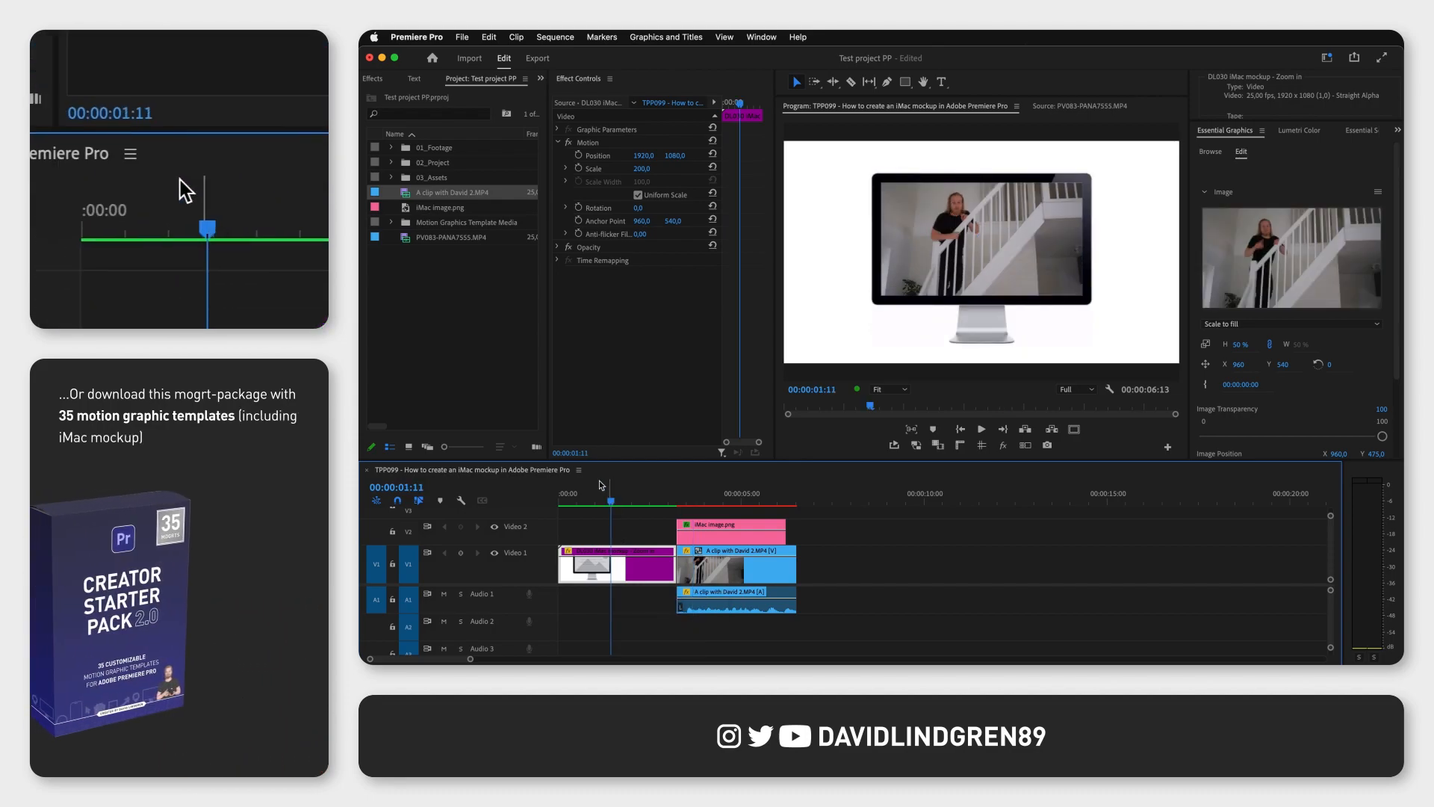